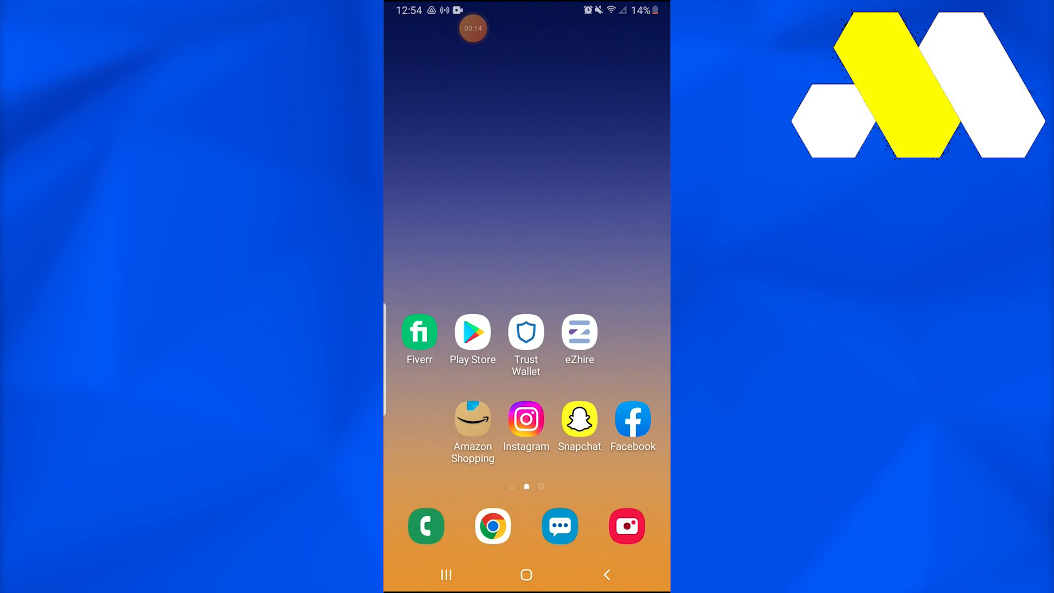
Step: Launch the Play Store from the home screen icon
click(472, 330)
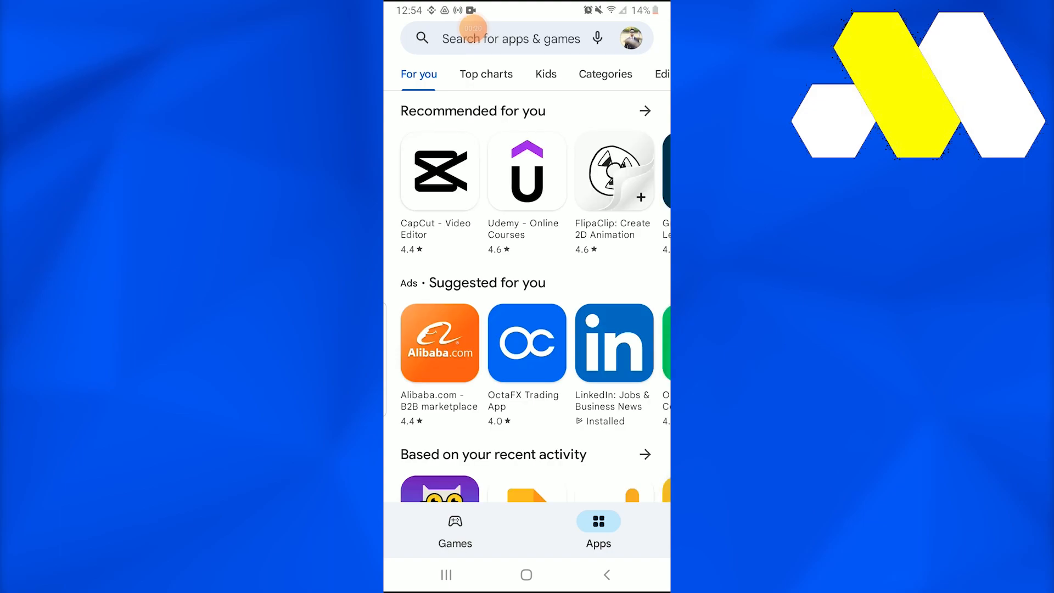
Step: Reach Payments & subscriptions through the account profile menu
click(630, 37)
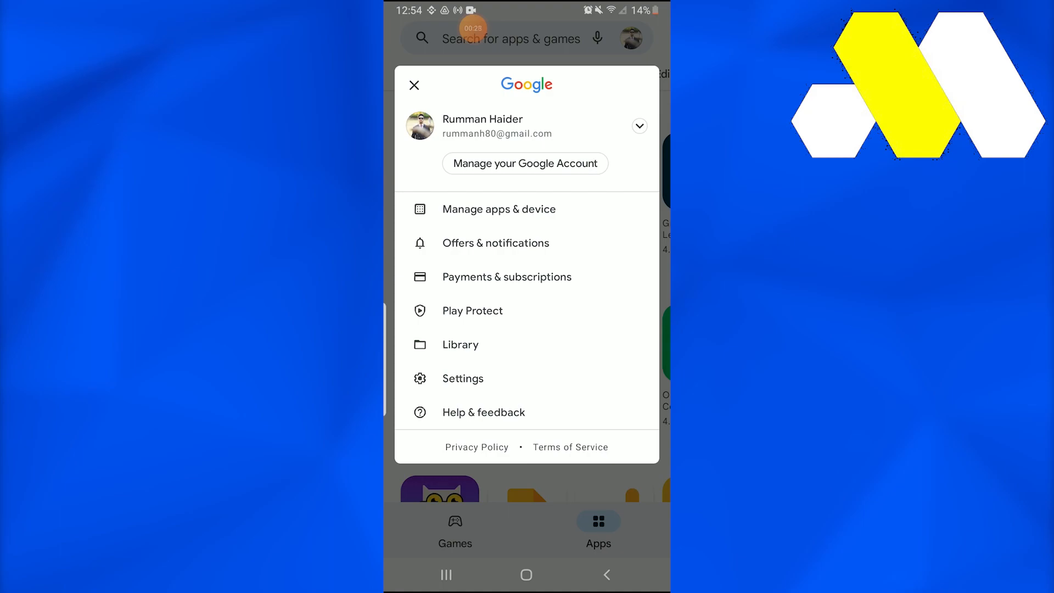
click(507, 276)
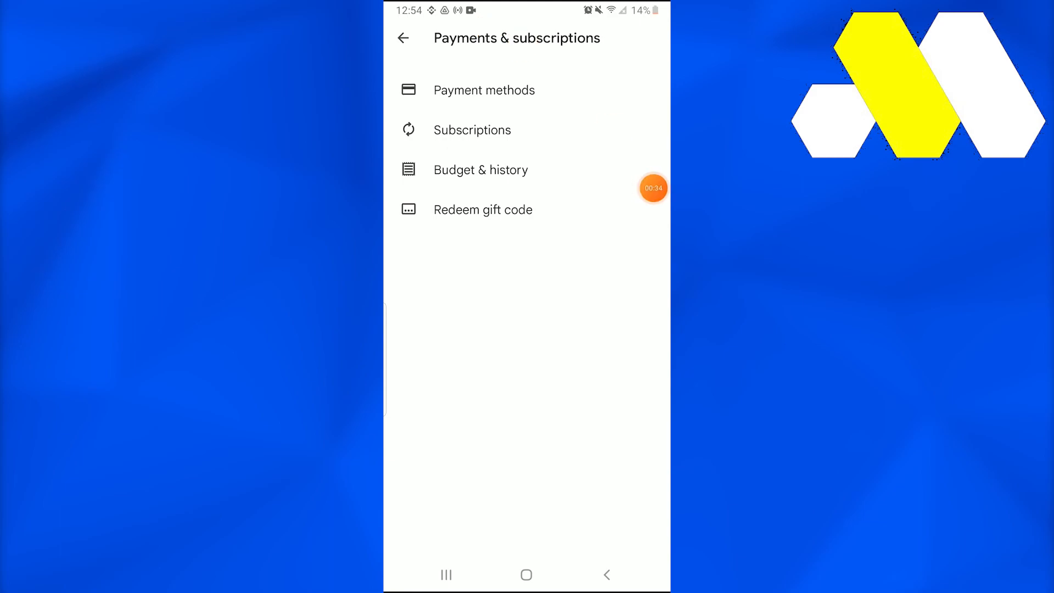
Step: Follow Payment methods out to the Google Pay page in Chrome
click(483, 89)
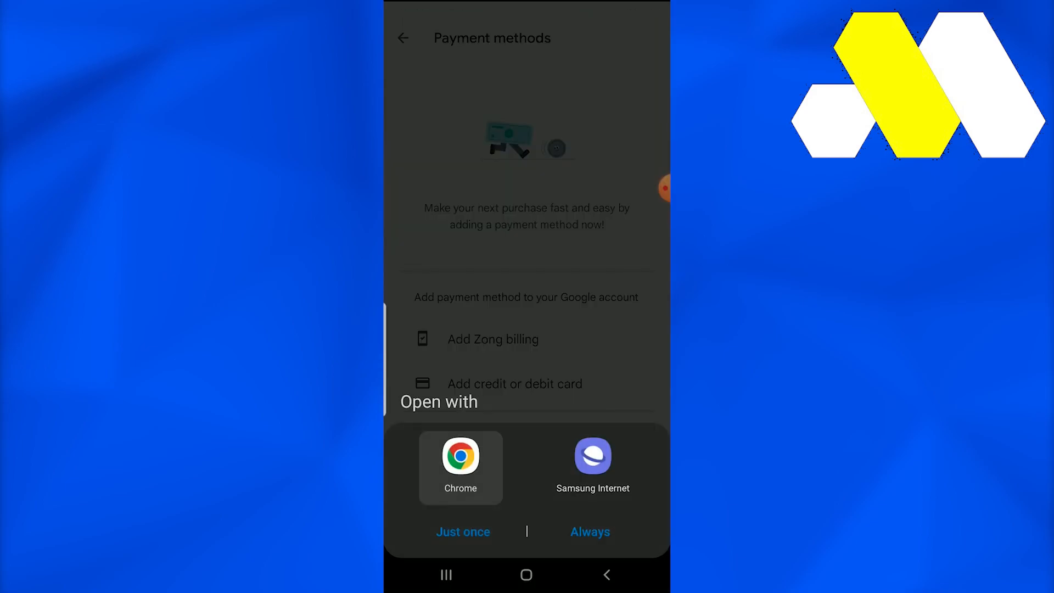
click(460, 468)
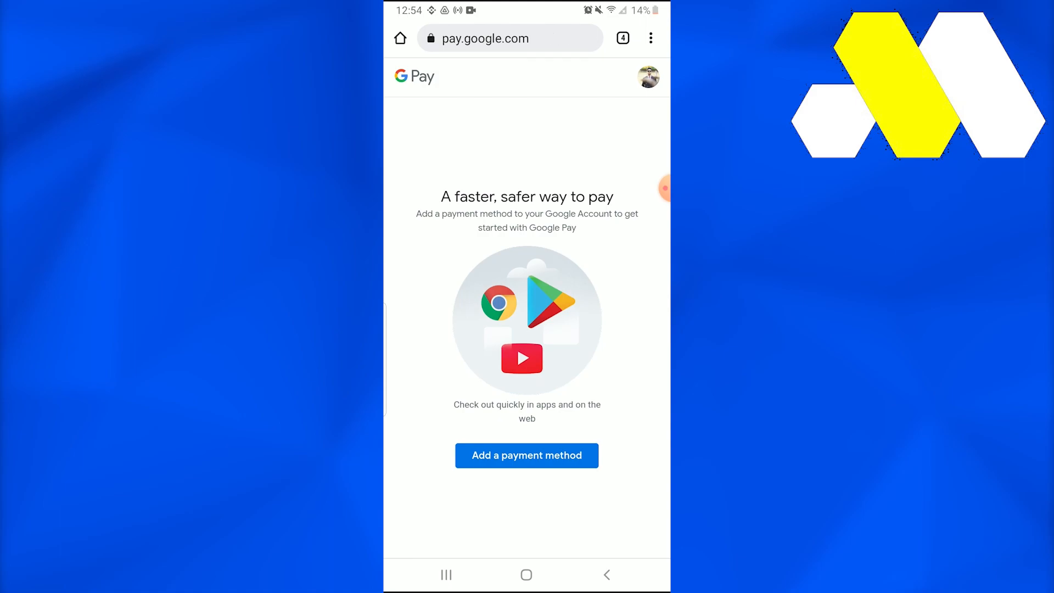
Step: Check the signed-in account, then start adding a credit or debit card (country Pakistan)
click(525, 455)
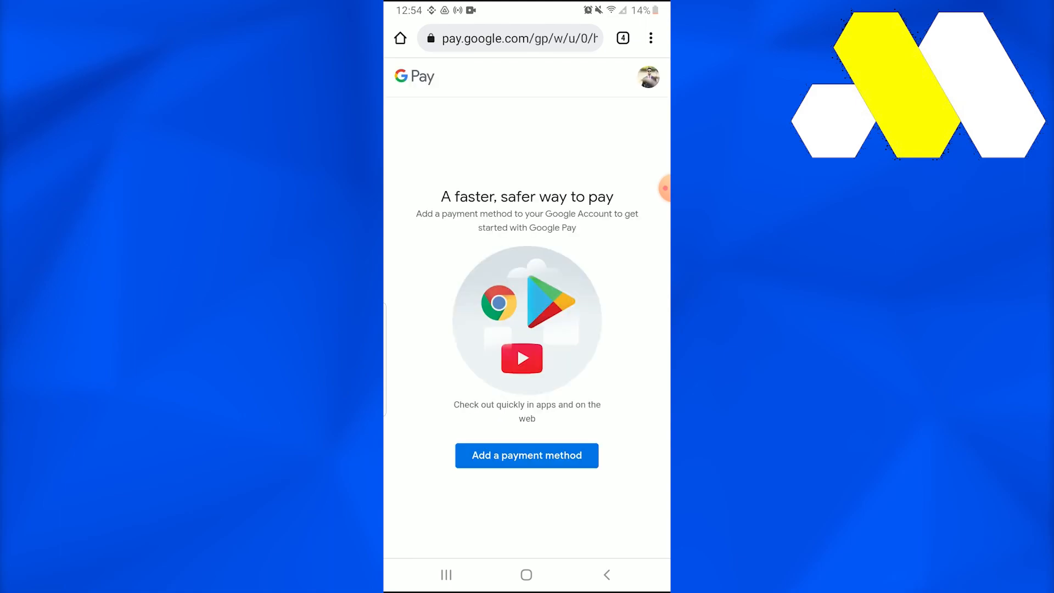
click(648, 75)
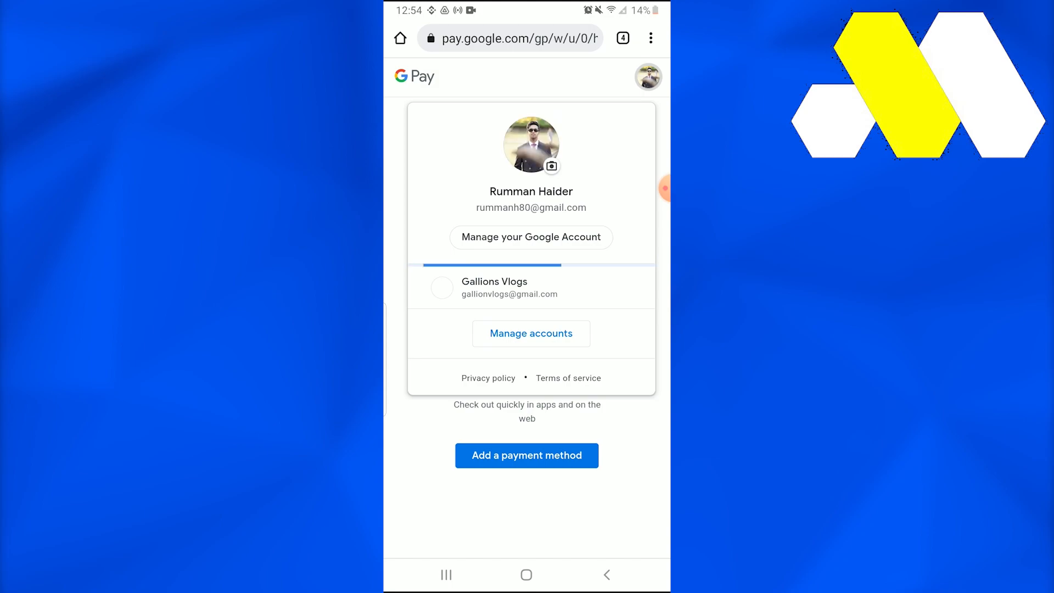
click(526, 454)
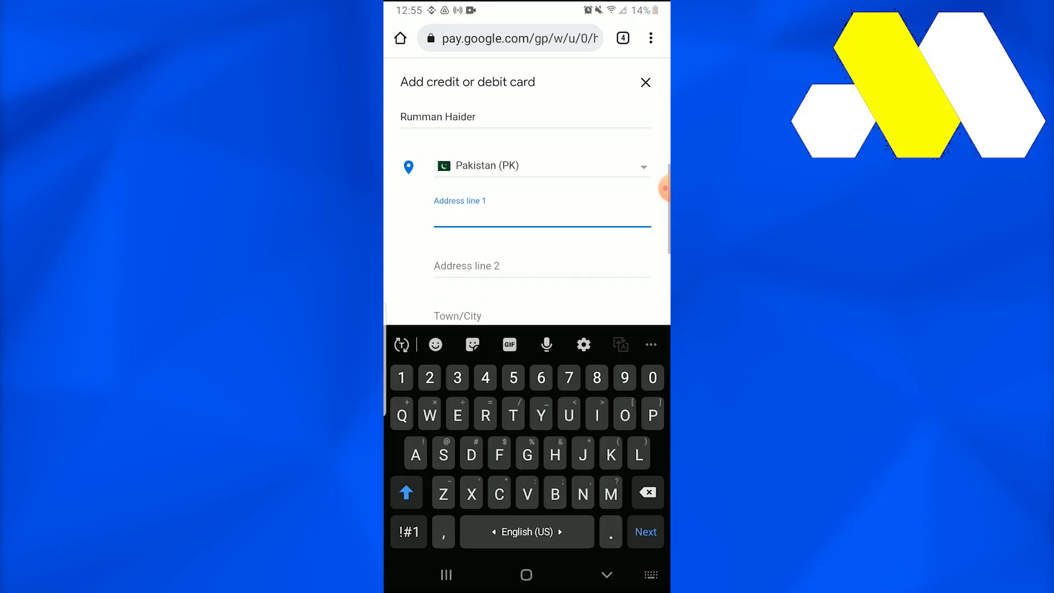
Step: Switch the billing country to South Korea (KR) and dismiss the add-card form
click(541, 166)
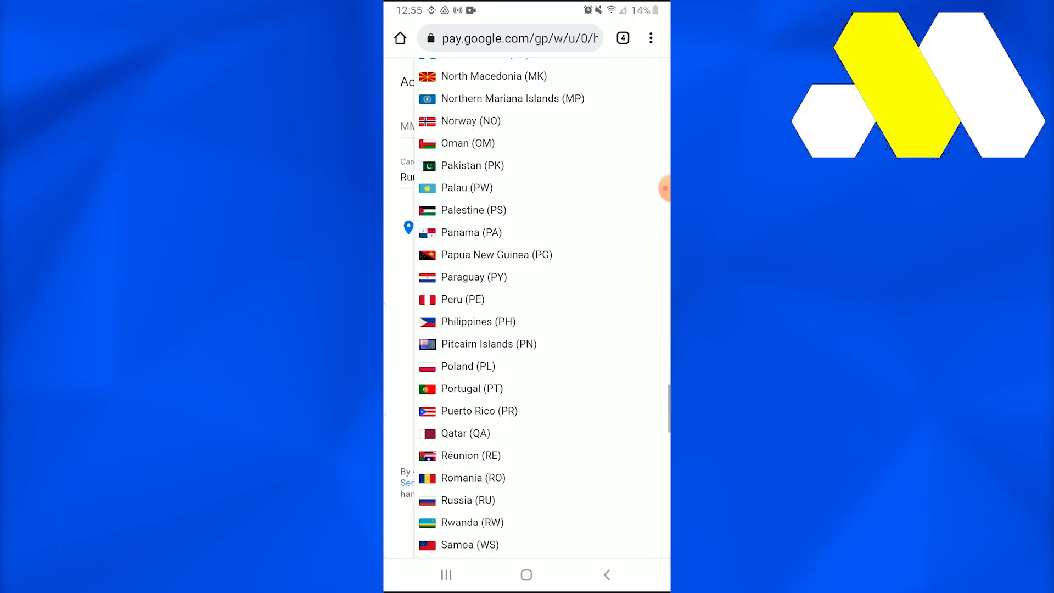
scroll(down, 3)
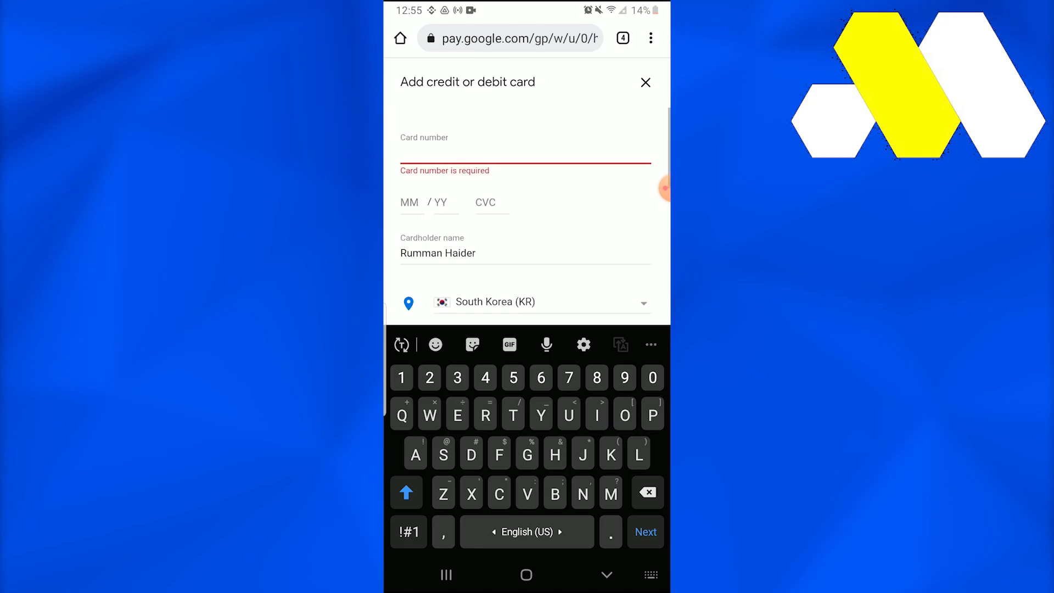
click(645, 82)
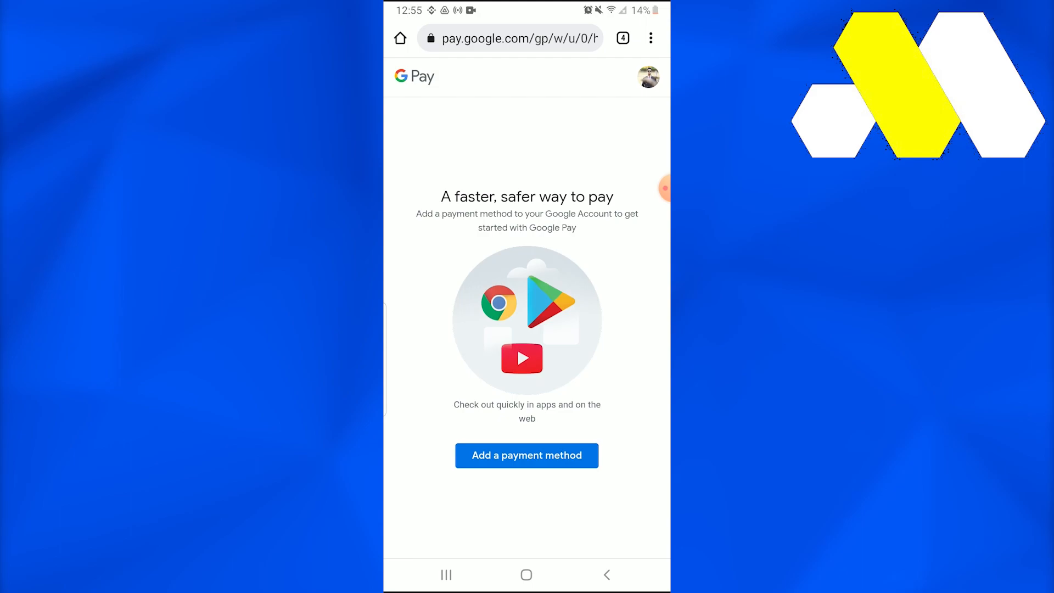
Step: Leave Google Pay for the Play Store and back out to Payments & subscriptions
click(647, 75)
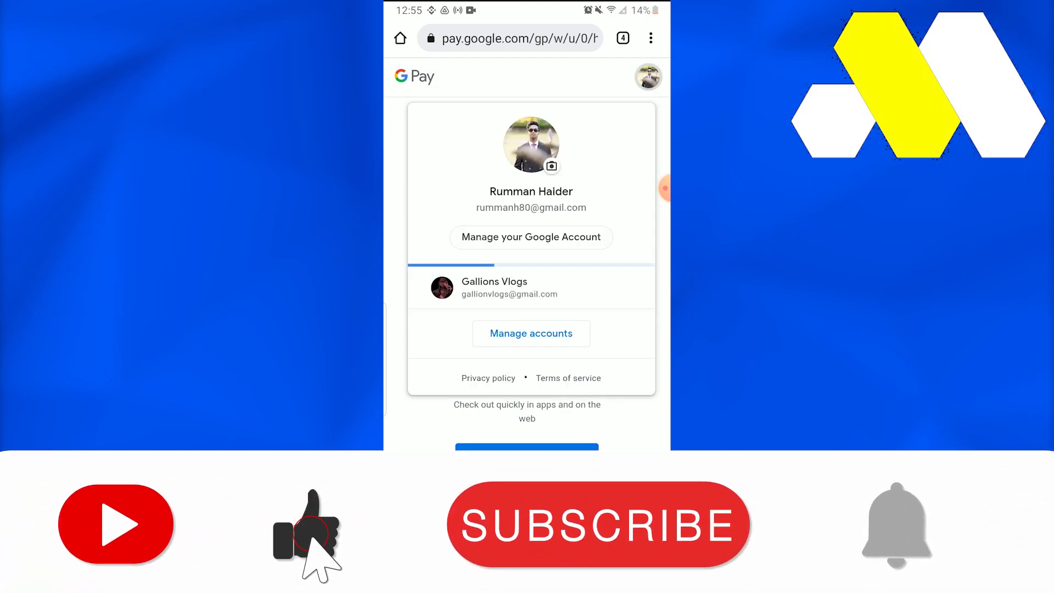
click(597, 526)
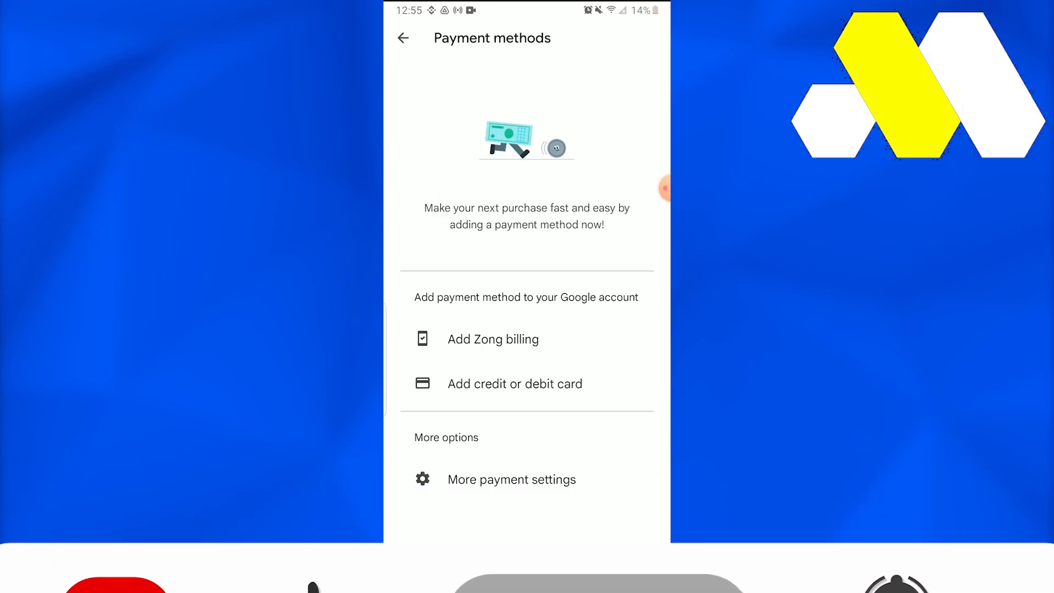
click(403, 37)
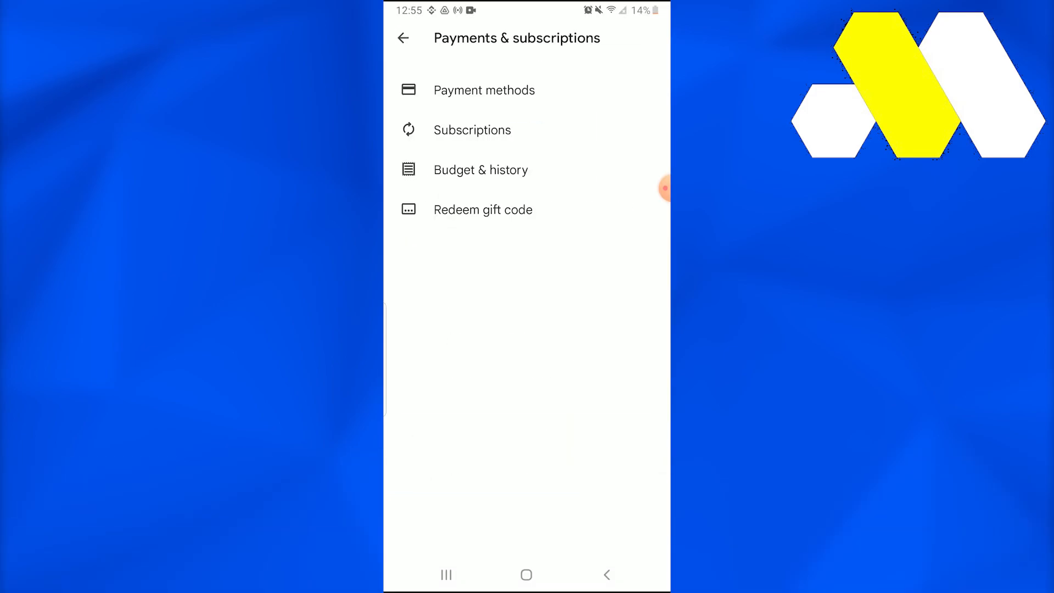